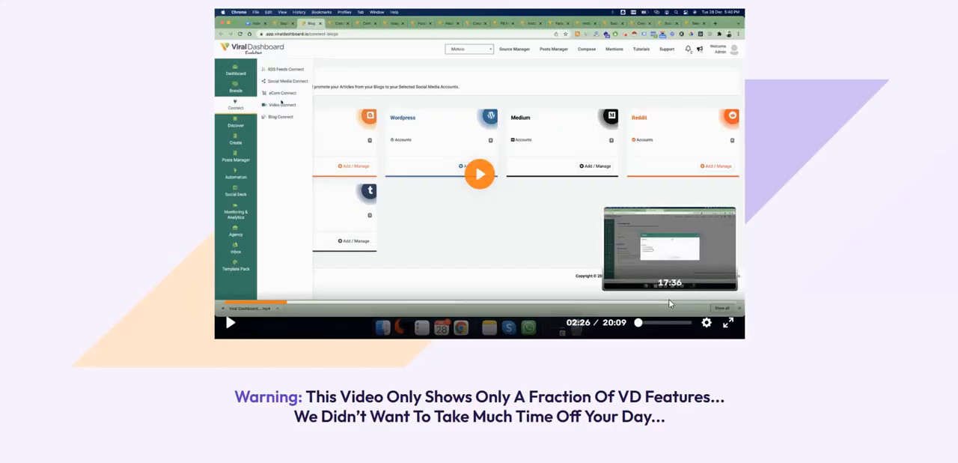
Leave the Blog Connect overview for the Discover content section
click(728, 322)
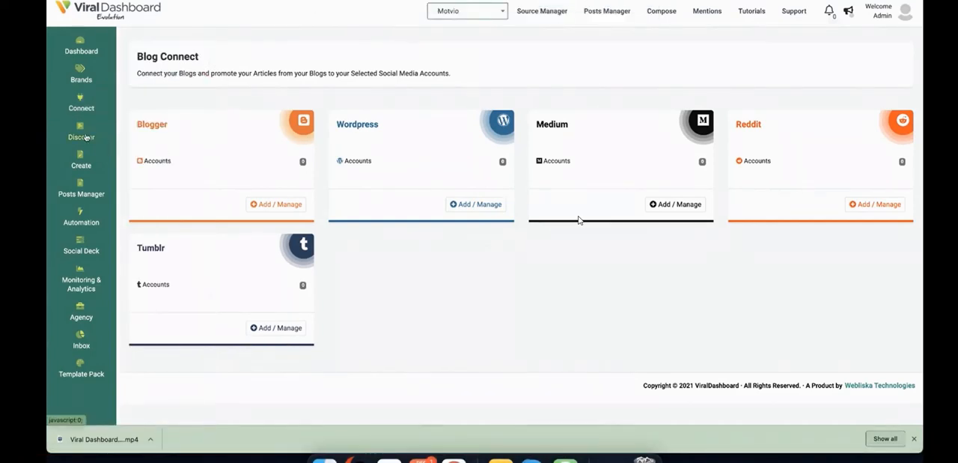
click(81, 131)
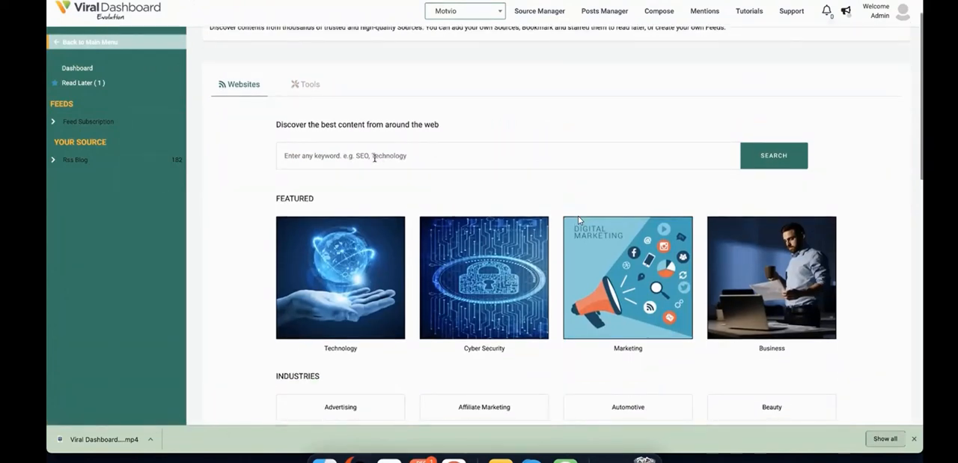
Browse the discovered SEO articles, then start a new post in the Content Composer
scroll(down, 3)
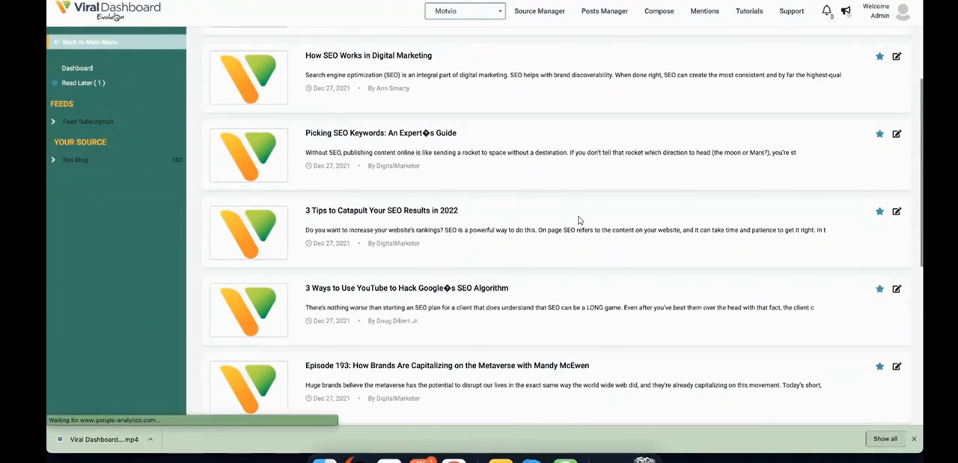
click(659, 12)
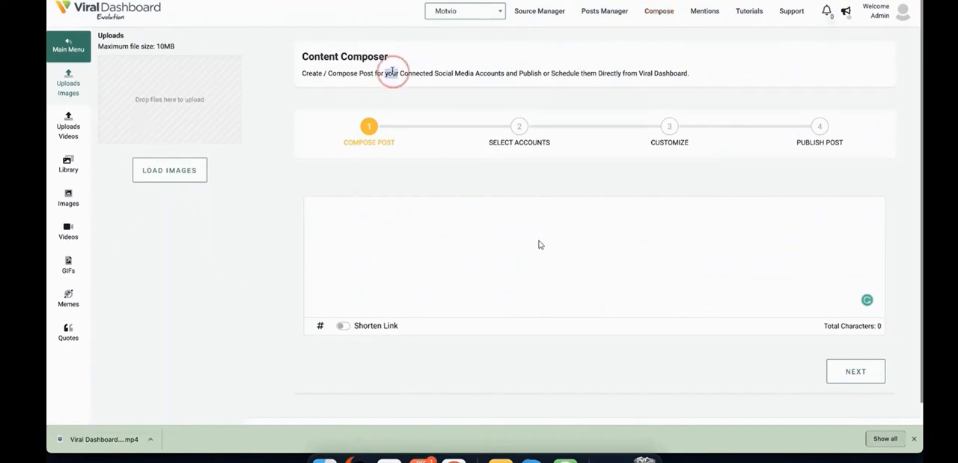
Review the composer's hashtag options and dismiss them without adding any
text(Create / Compose Post for your Connected Social Media Accounts and Publish or Schedule them Directly from Viral Dashboard.)
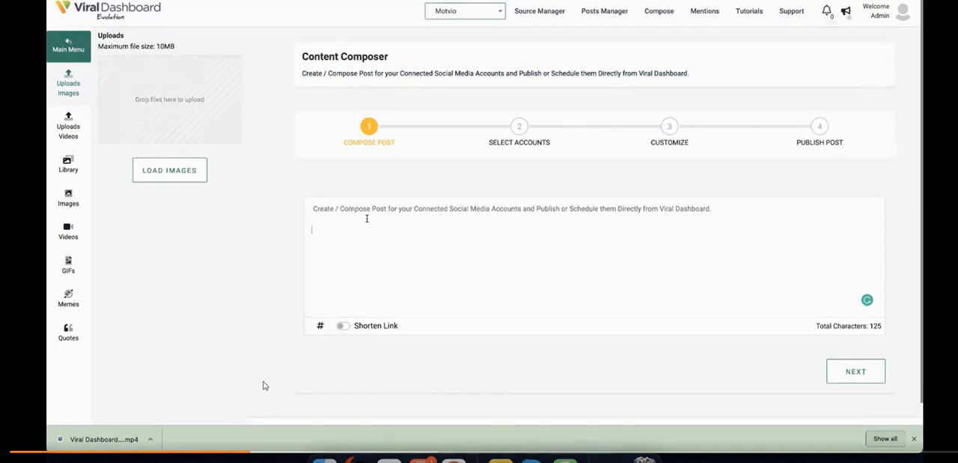
click(320, 325)
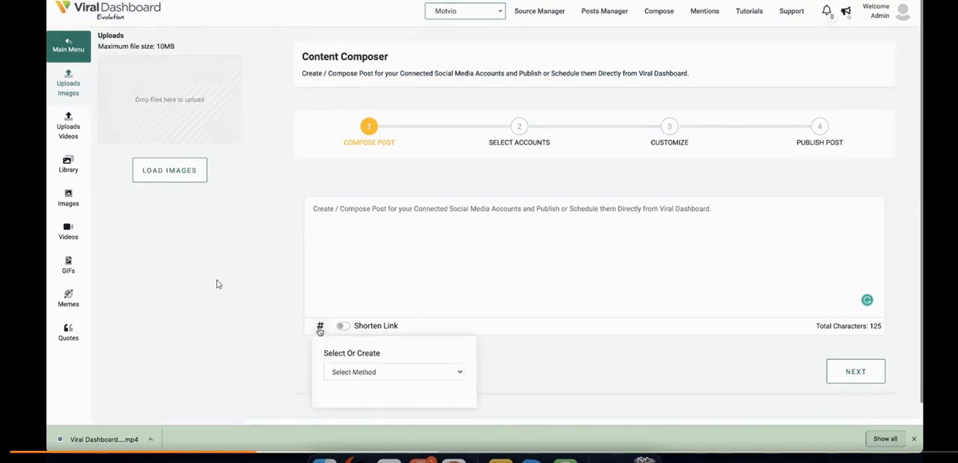
scroll(down, 3)
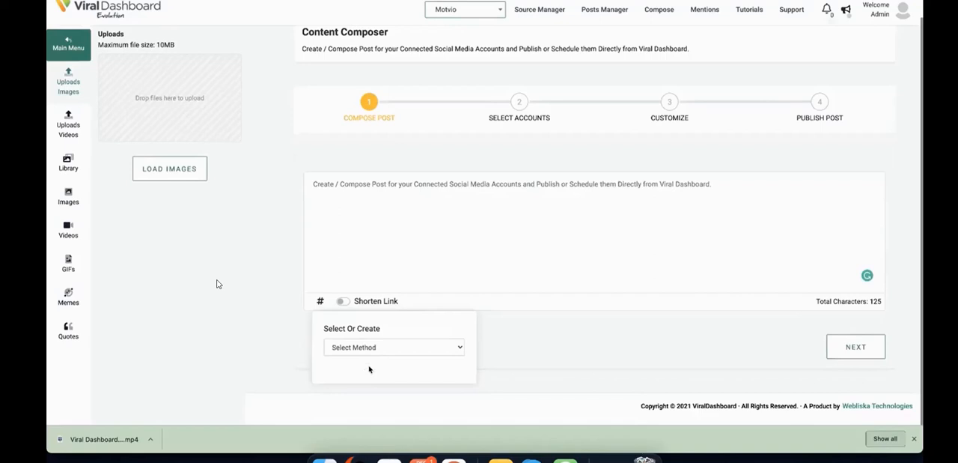
click(362, 210)
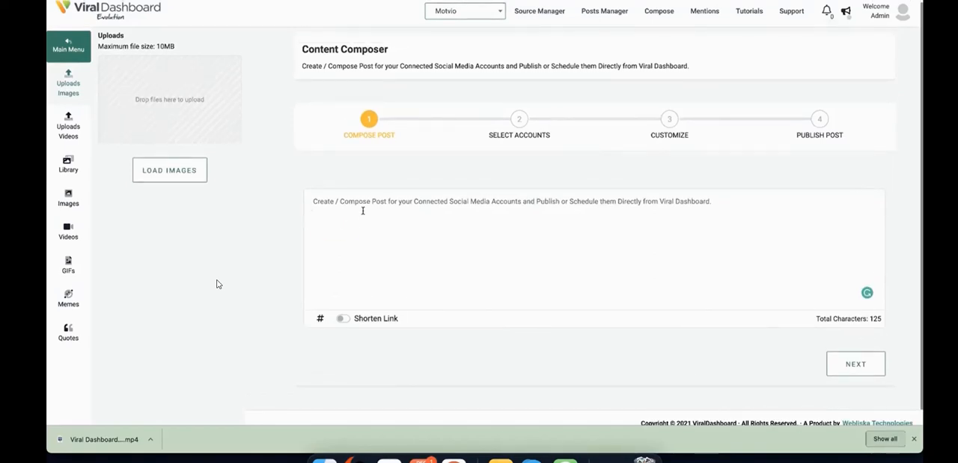
Insert the Socrates marriage quote from the Quotes library into the post
click(69, 334)
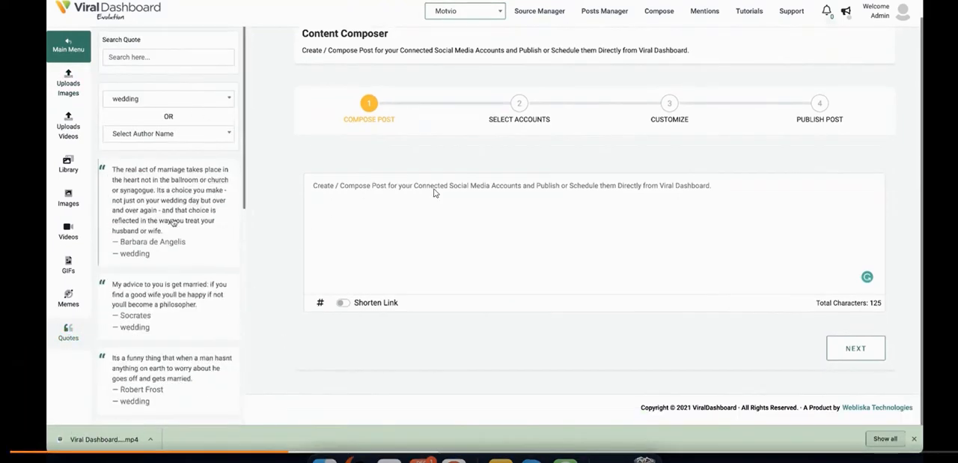
click(168, 133)
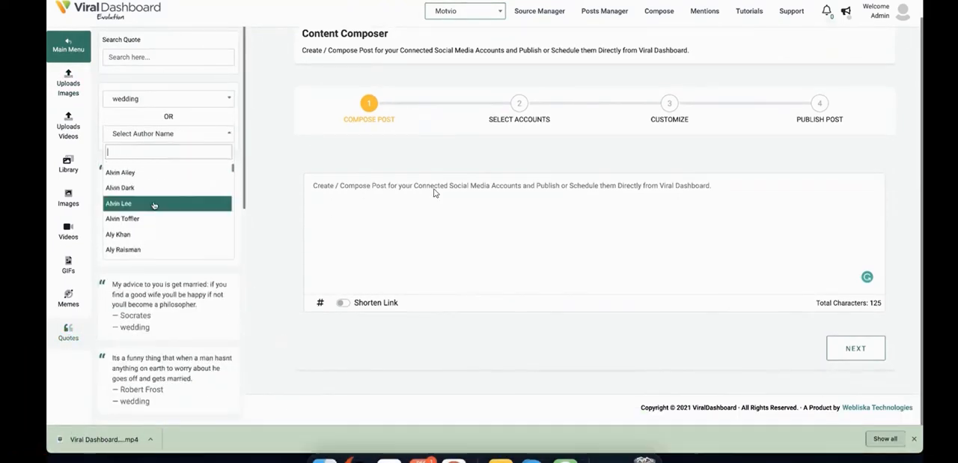
click(167, 306)
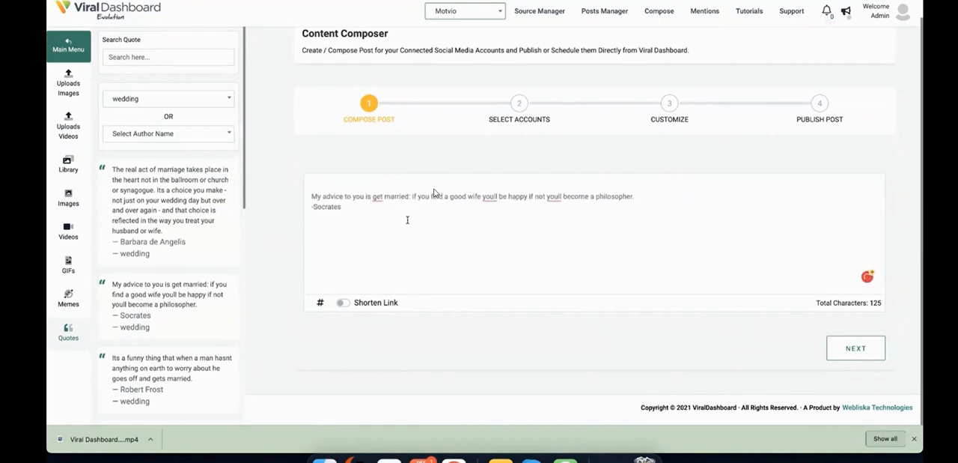
Attach a video from the media library and advance to Select Accounts
click(69, 128)
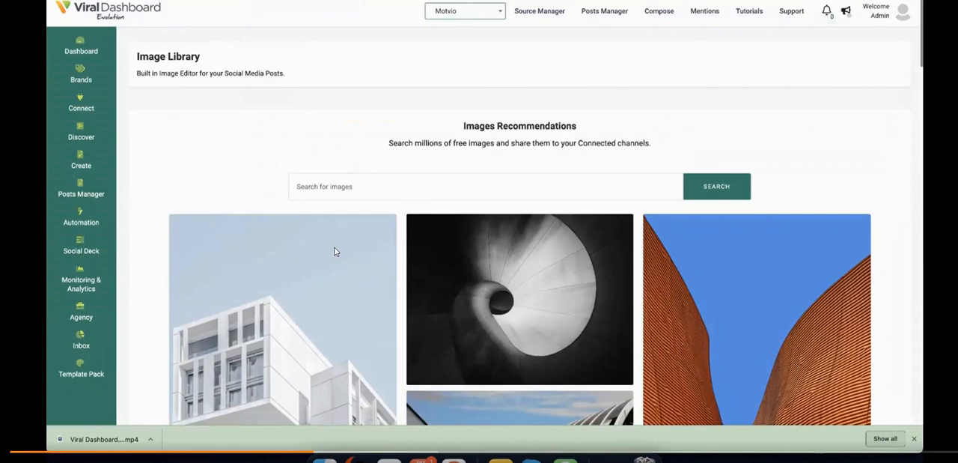
click(659, 12)
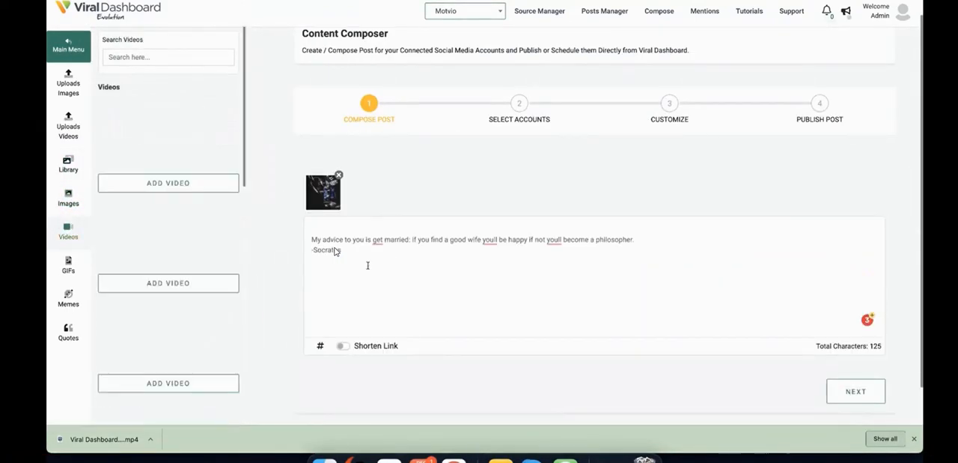
click(69, 263)
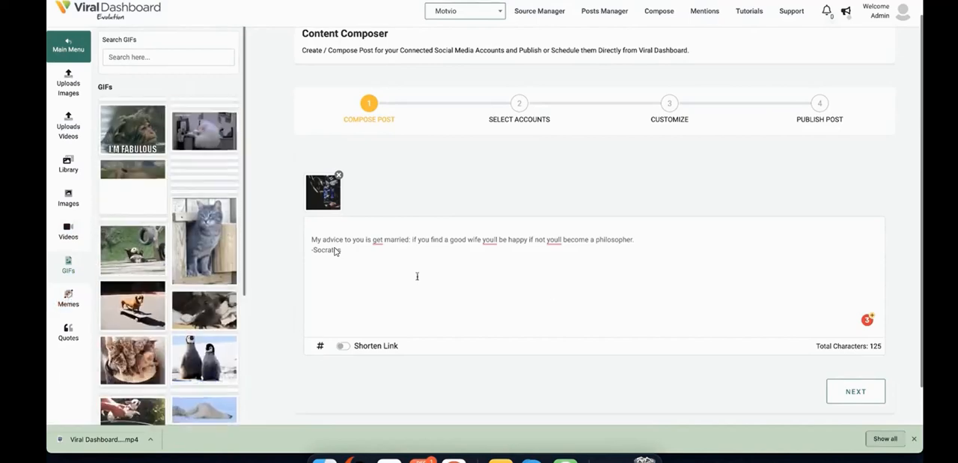
scroll(down, 3)
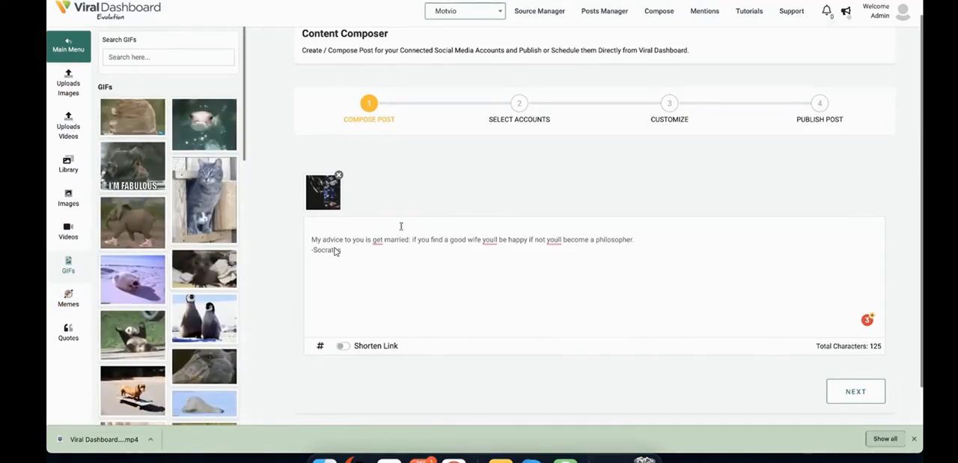
click(856, 390)
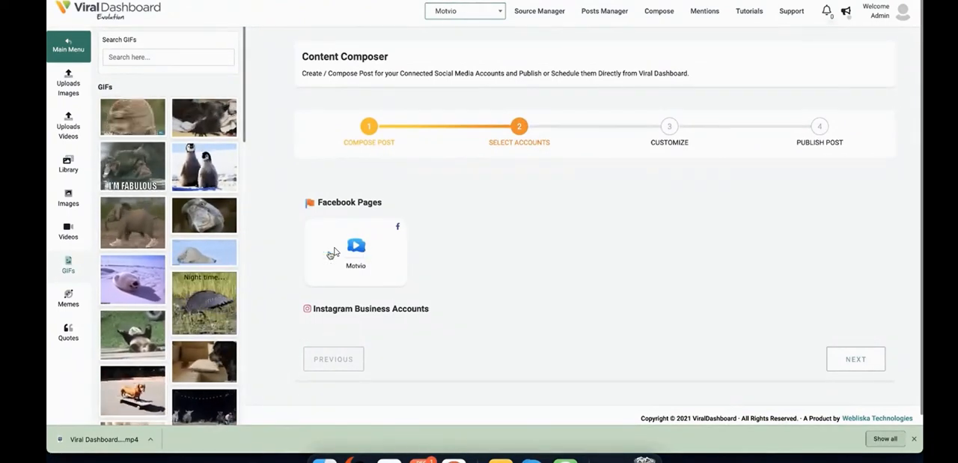
Schedule the post to the Motivo Facebook page for 28 December 2021
click(357, 252)
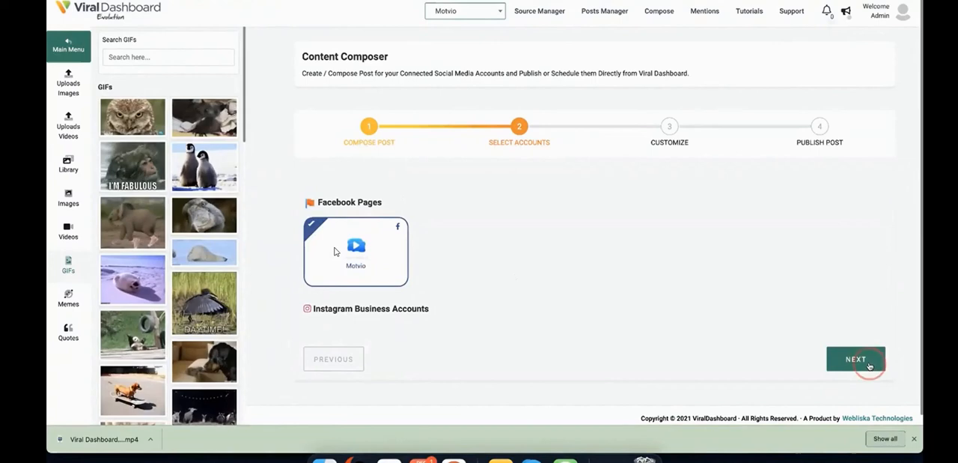
click(856, 358)
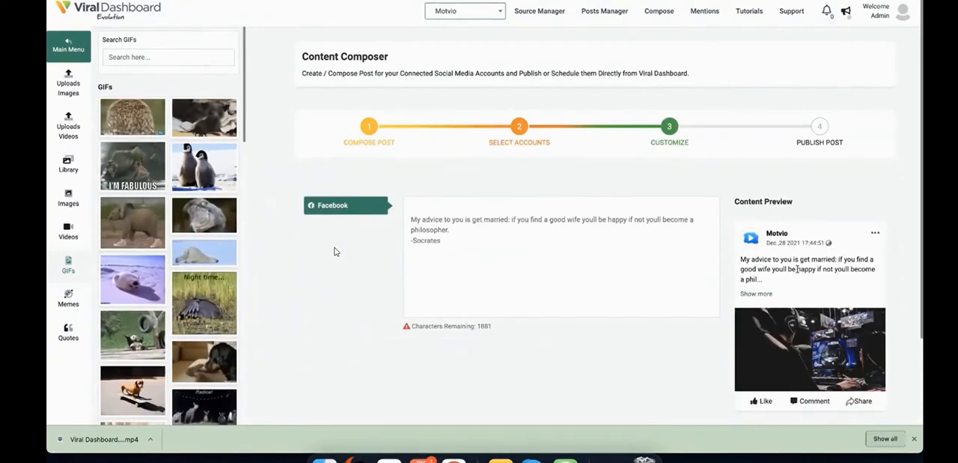
scroll(down, 3)
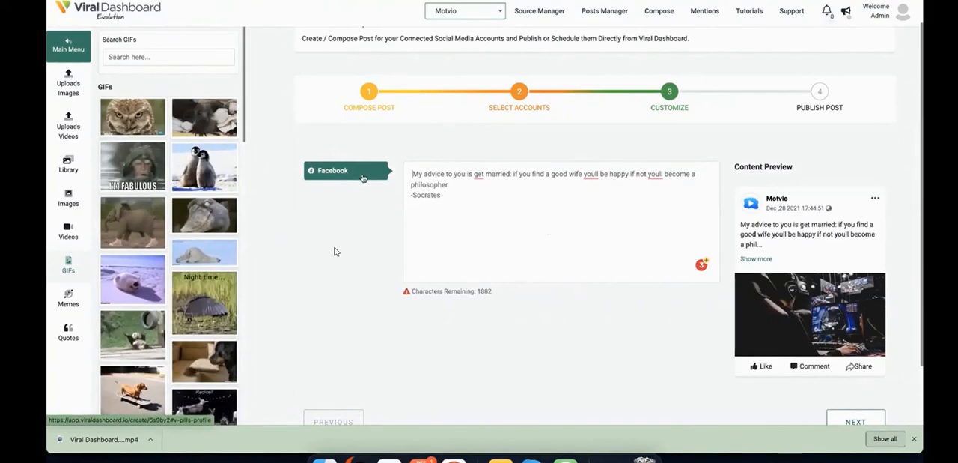
click(856, 423)
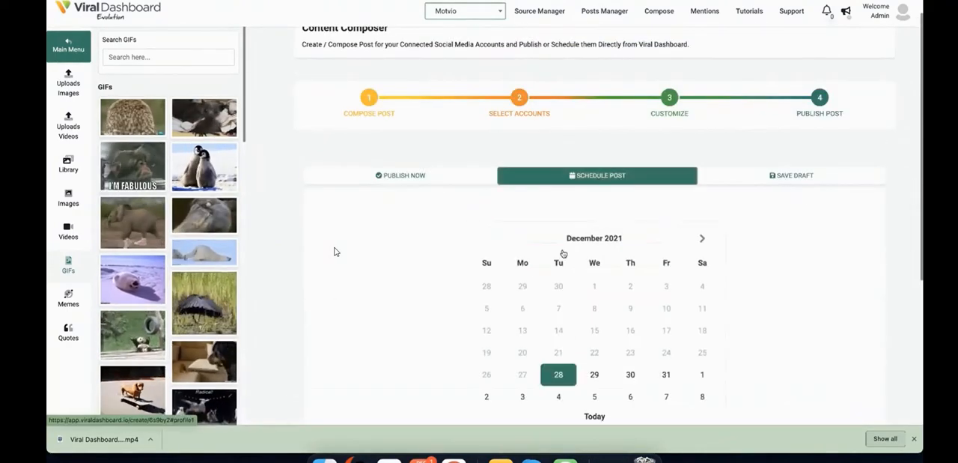
click(791, 175)
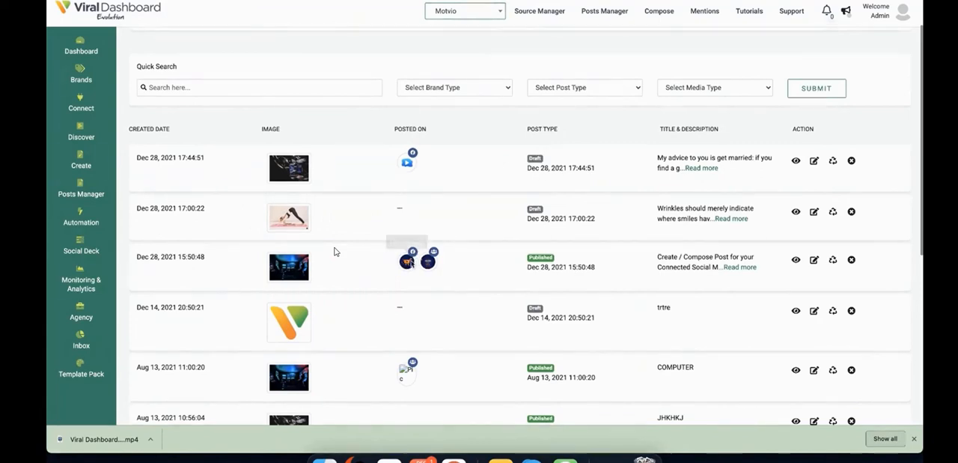
Preview the newest post's video and full quote, then bring up the Connect options
click(455, 87)
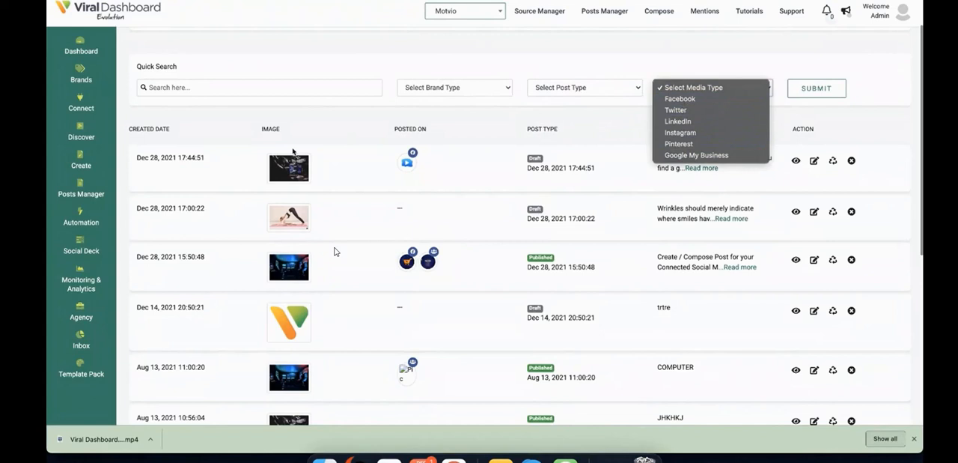
click(713, 86)
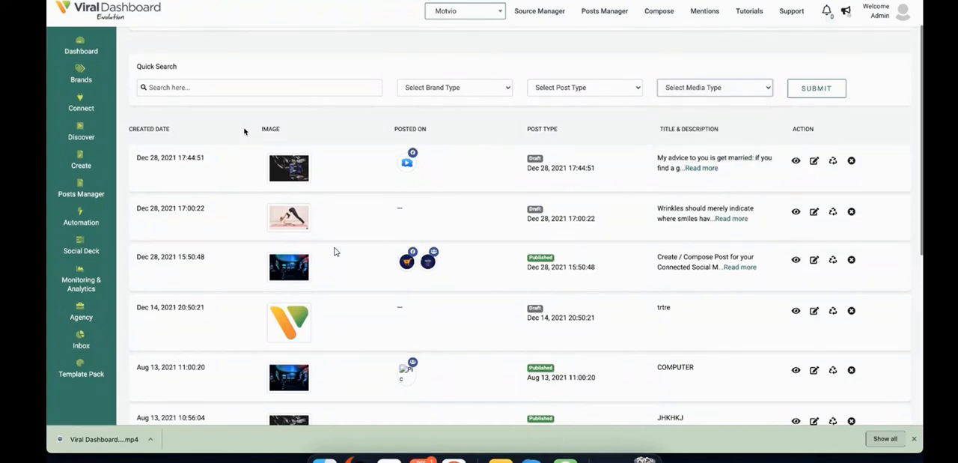
click(797, 160)
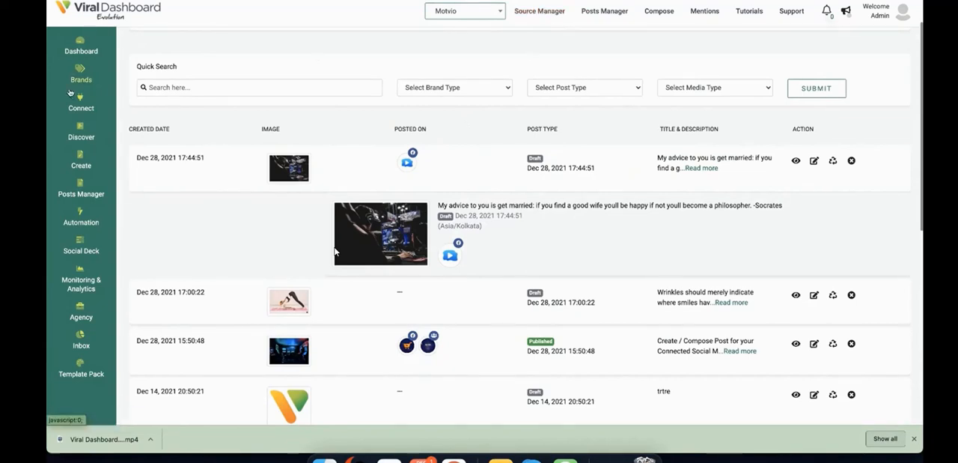
click(81, 102)
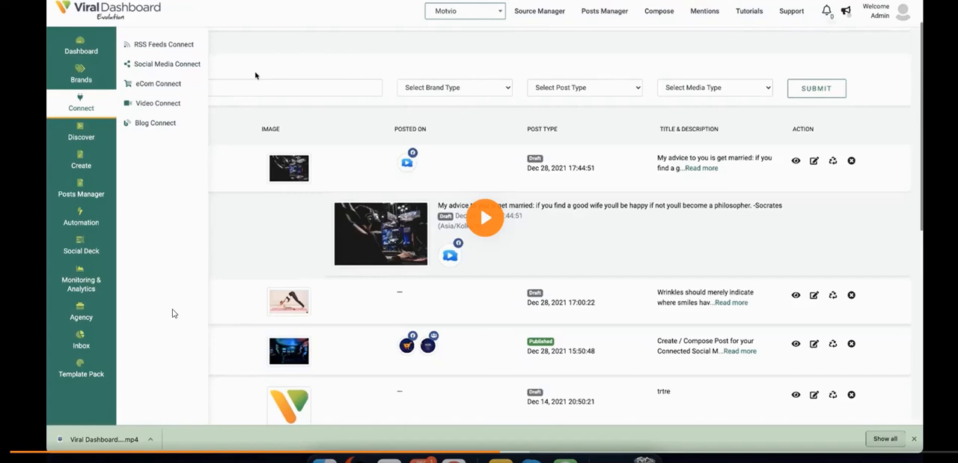
mouse_move(283, 410)
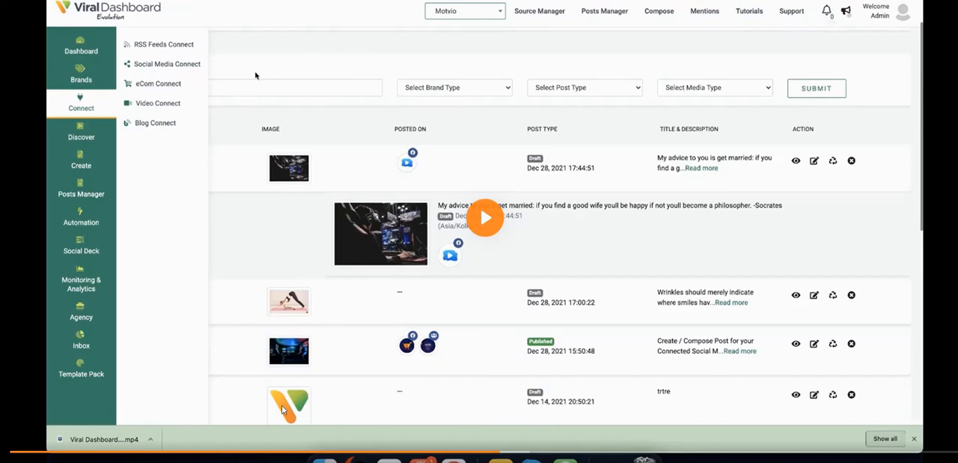
mouse_move(315, 5)
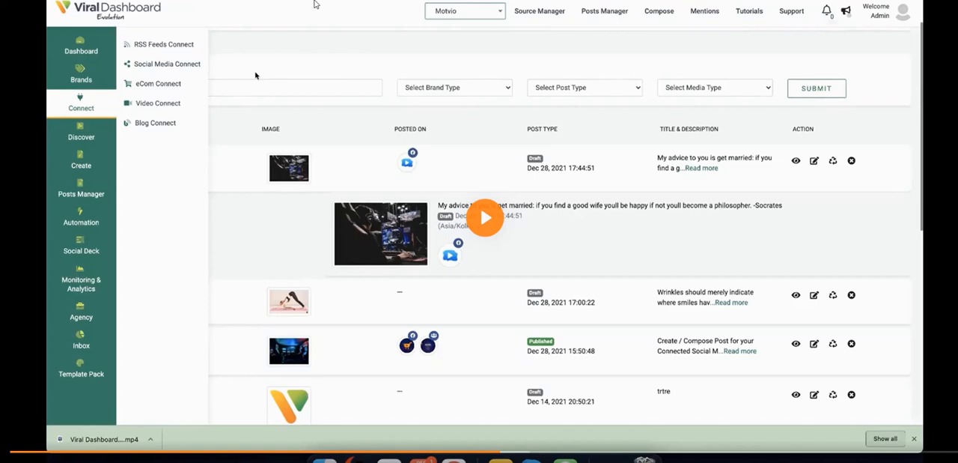
mouse_move(256, 98)
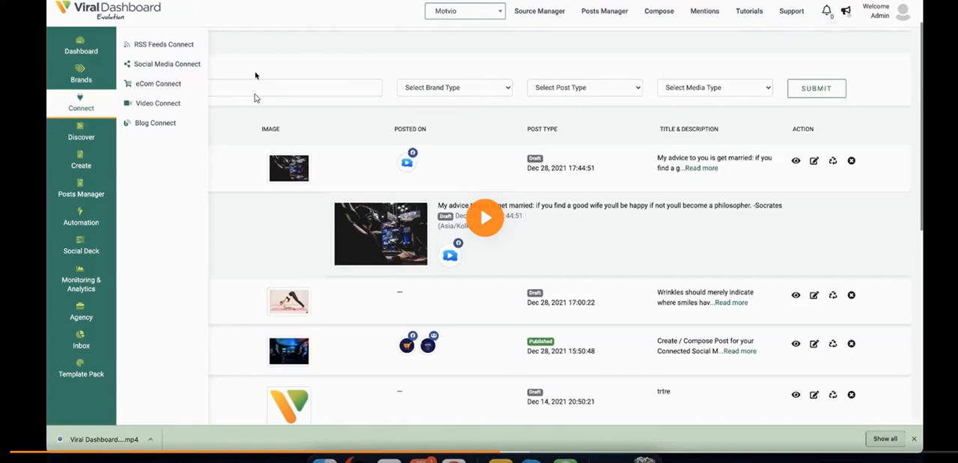
mouse_move(503, 188)
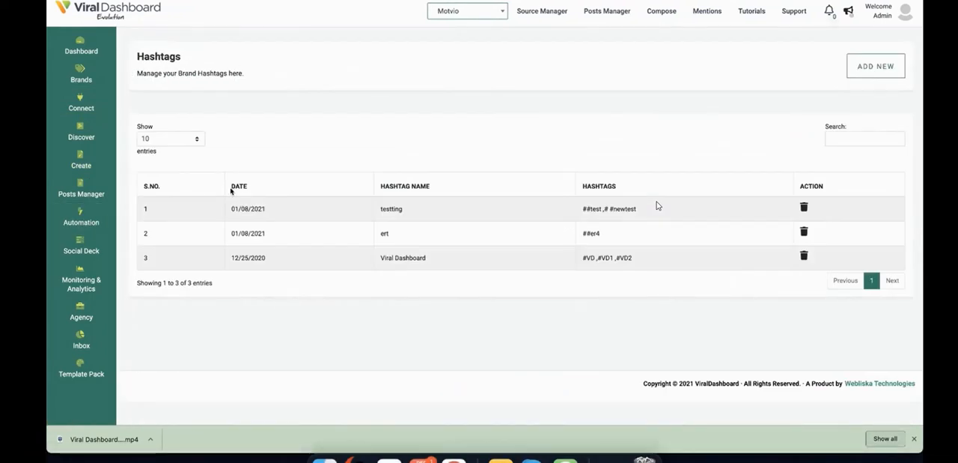
mouse_move(441, 134)
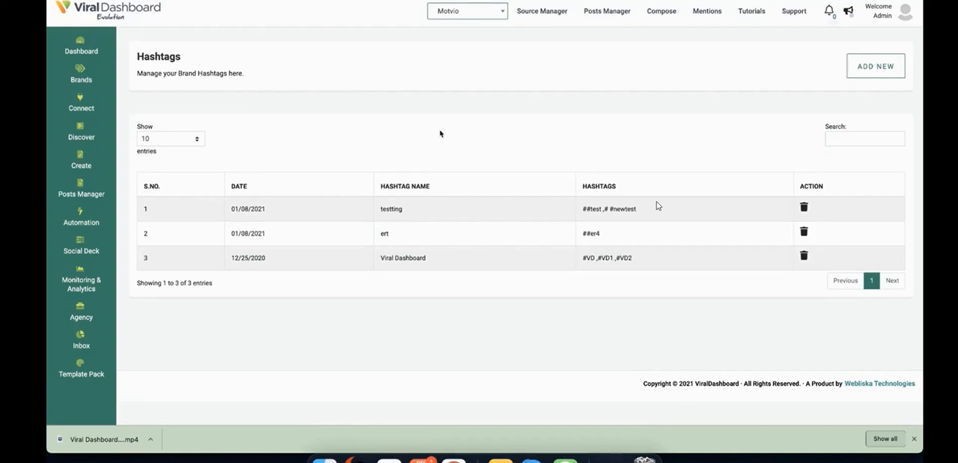
mouse_move(461, 94)
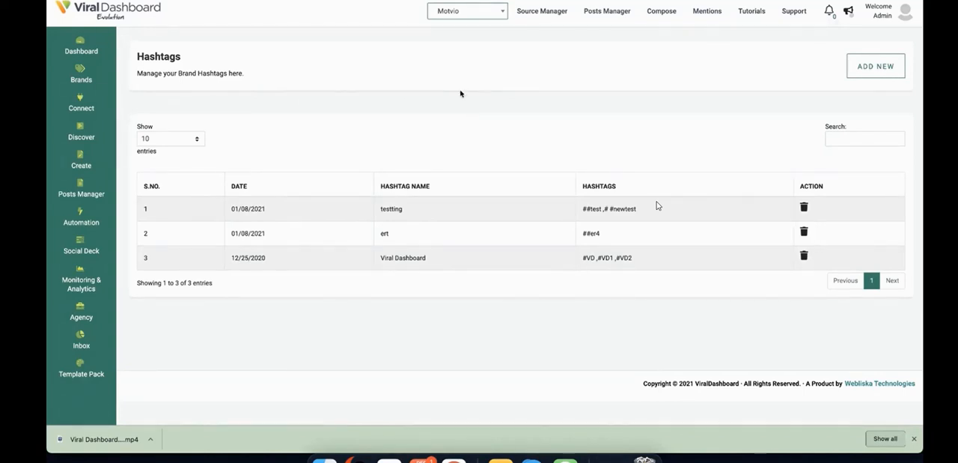
Start the Medium + Social Media trigger from Automation's Most Popular Triggers
click(81, 217)
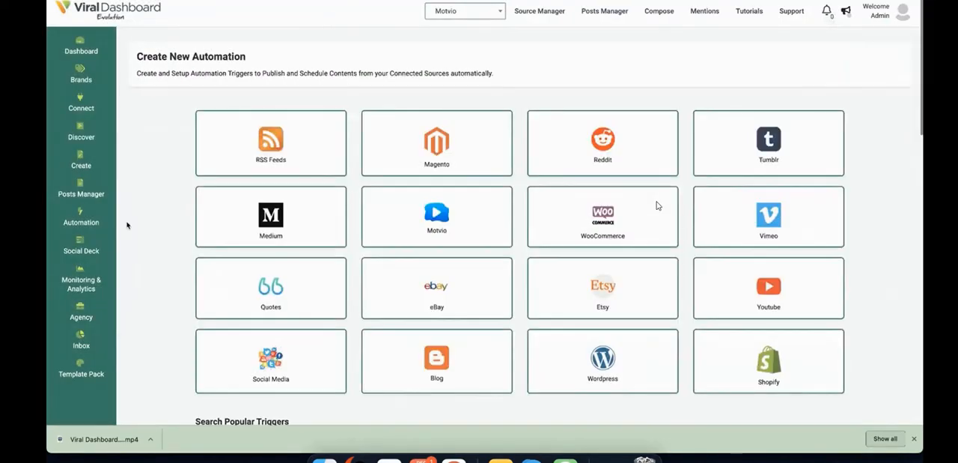
mouse_move(138, 189)
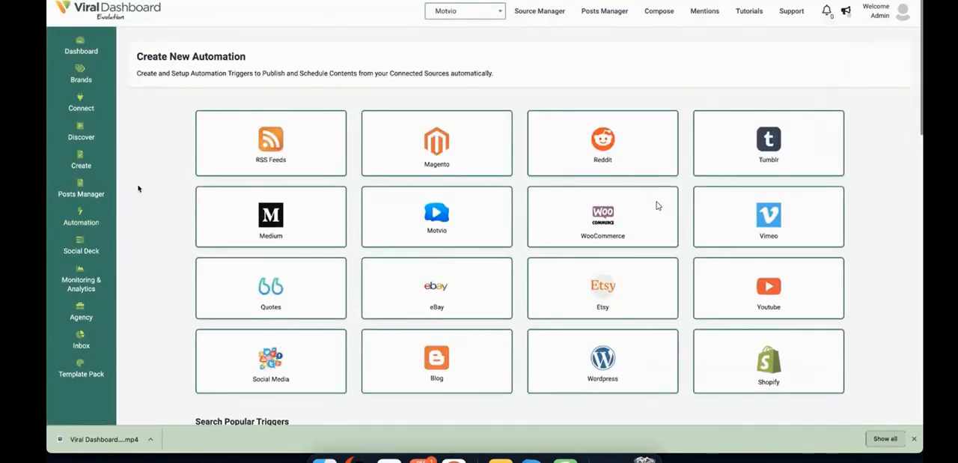
scroll(down, 3)
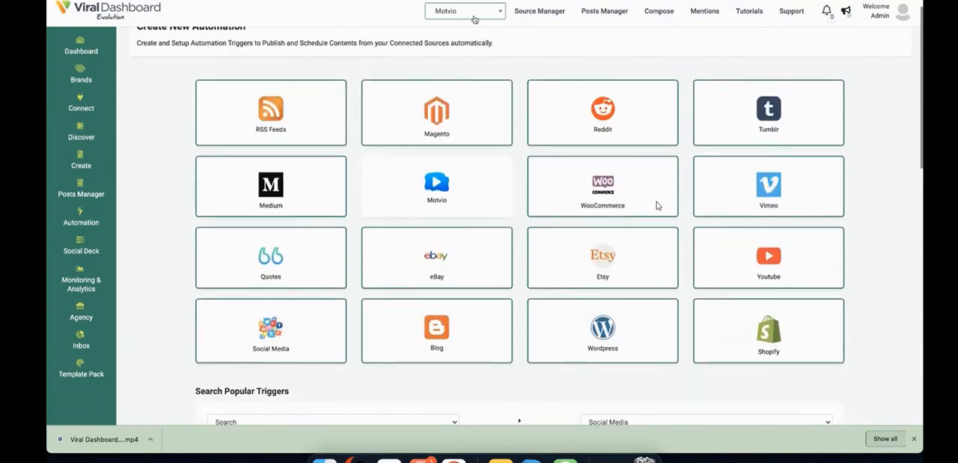
scroll(down, 3)
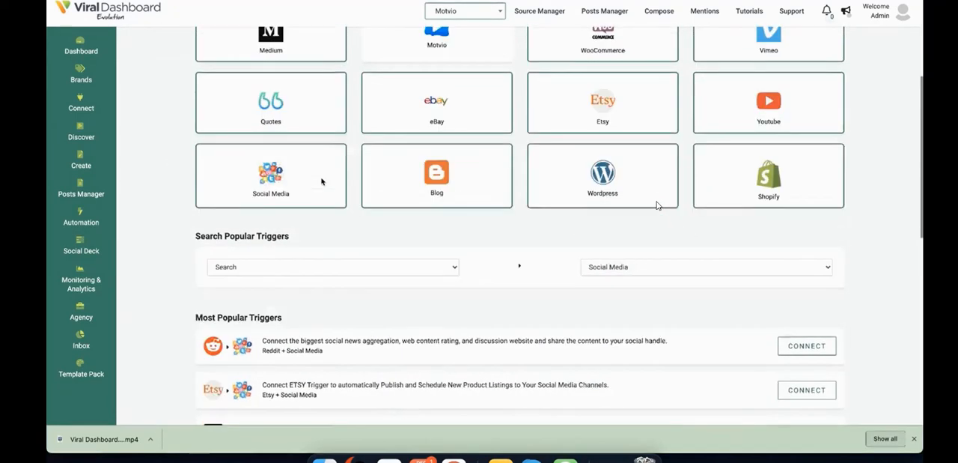
scroll(down, 3)
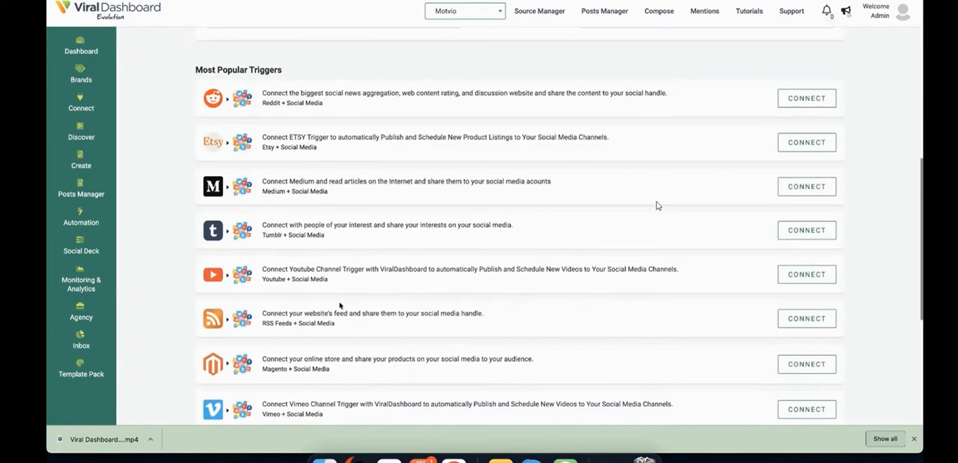
click(808, 188)
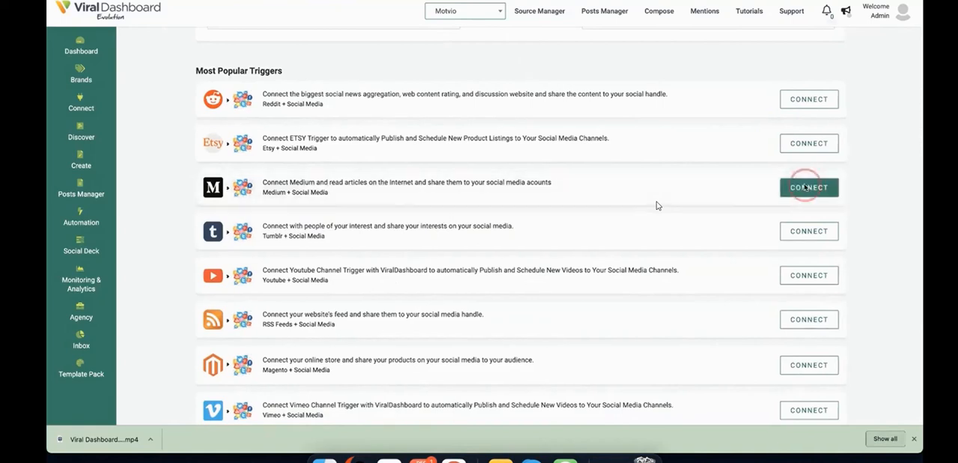
click(809, 187)
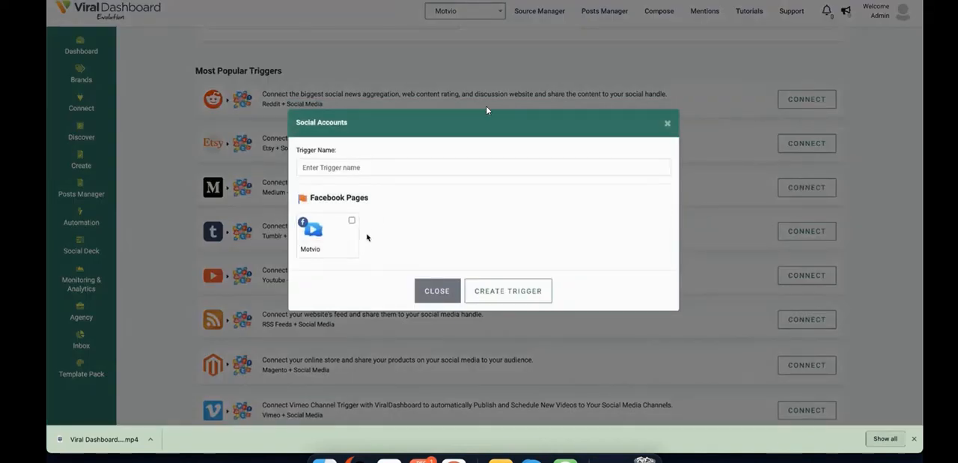